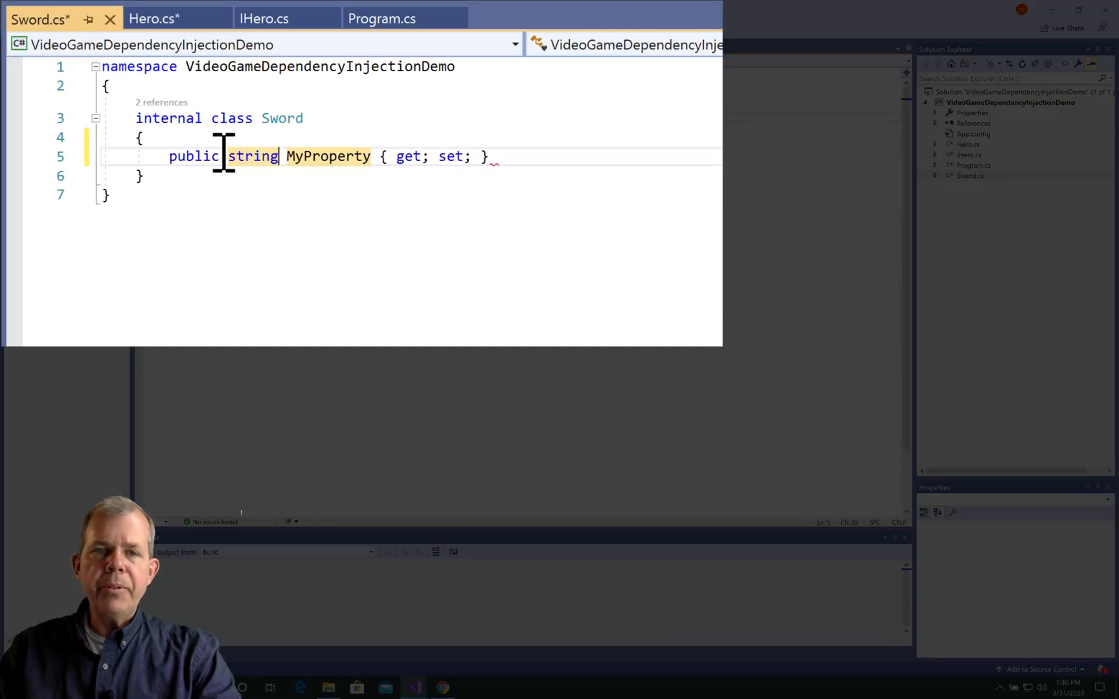
Edit MyProperty into SwordName and open Quick Actions to generate a Sword constructor.
left_click(144, 73)
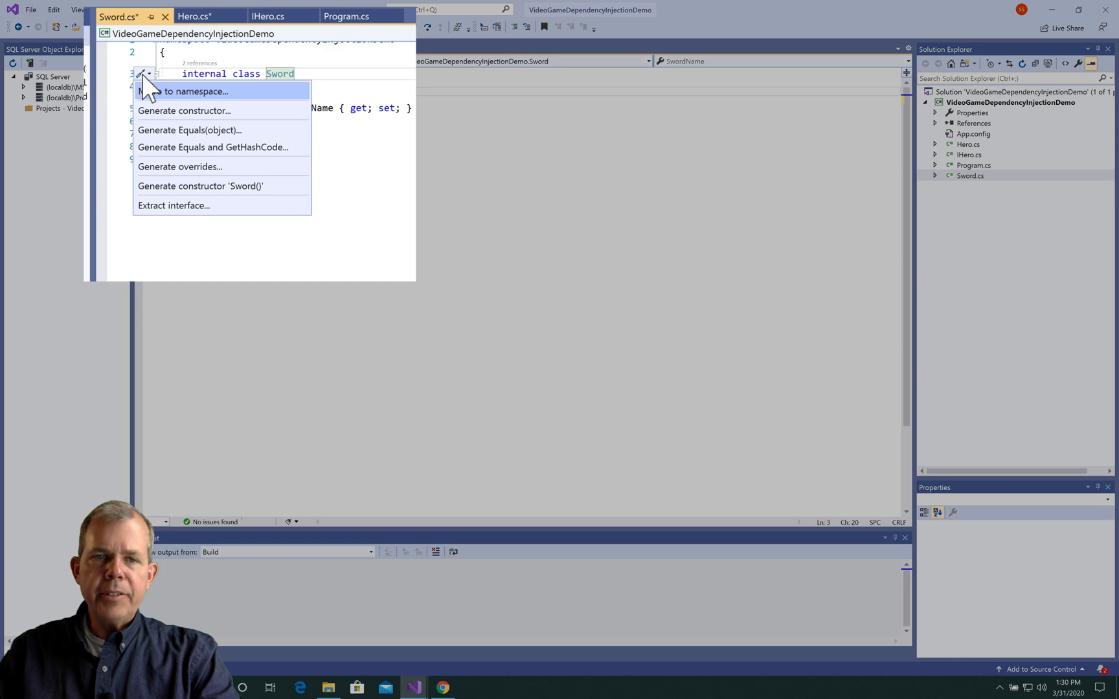
left_click(204, 27)
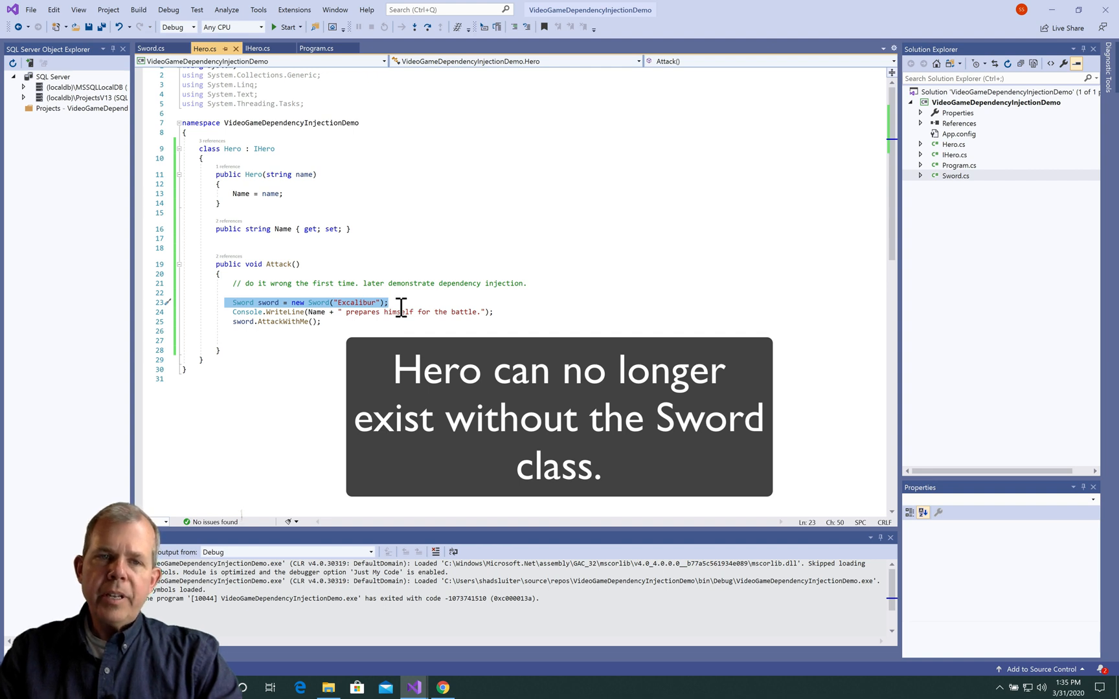
Deselect the new Sword("Excalibur") line in Hero's Attack method.
left_click(955, 176)
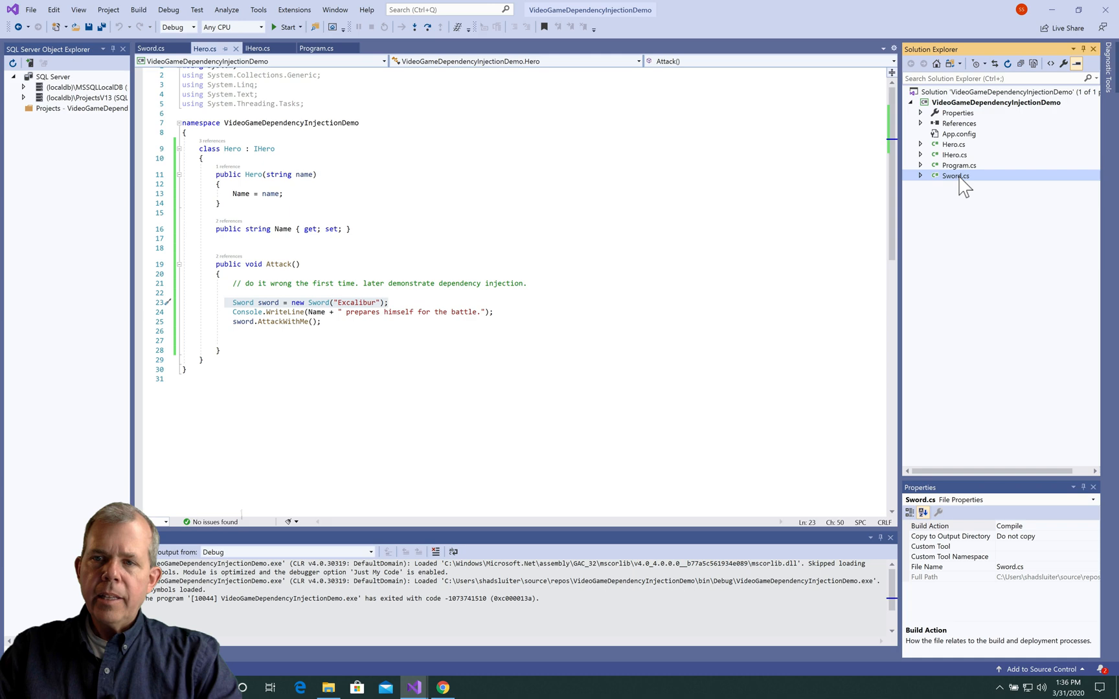
Select Hero.cs in Solution Explorer for renaming, then start typing IWeapon.
left_click(384, 48)
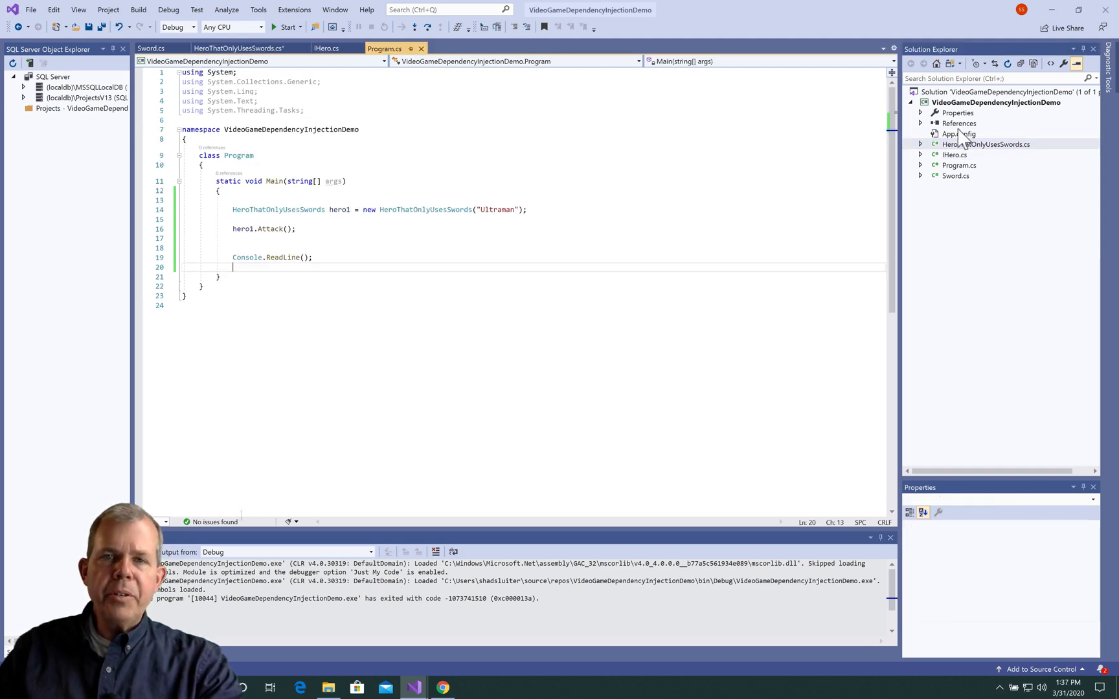
type("IWeapon")
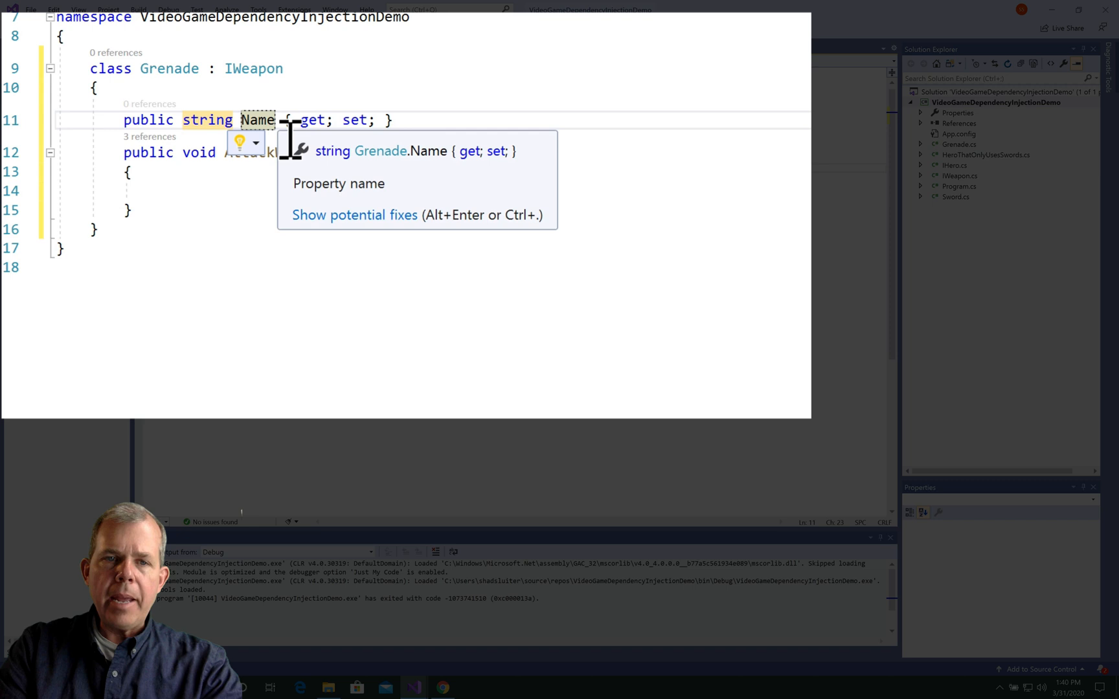
Print WeaponName in Grenade's attack and name the new class HeroThatCanUseAnyWeapon.
type("WeaponName + );")
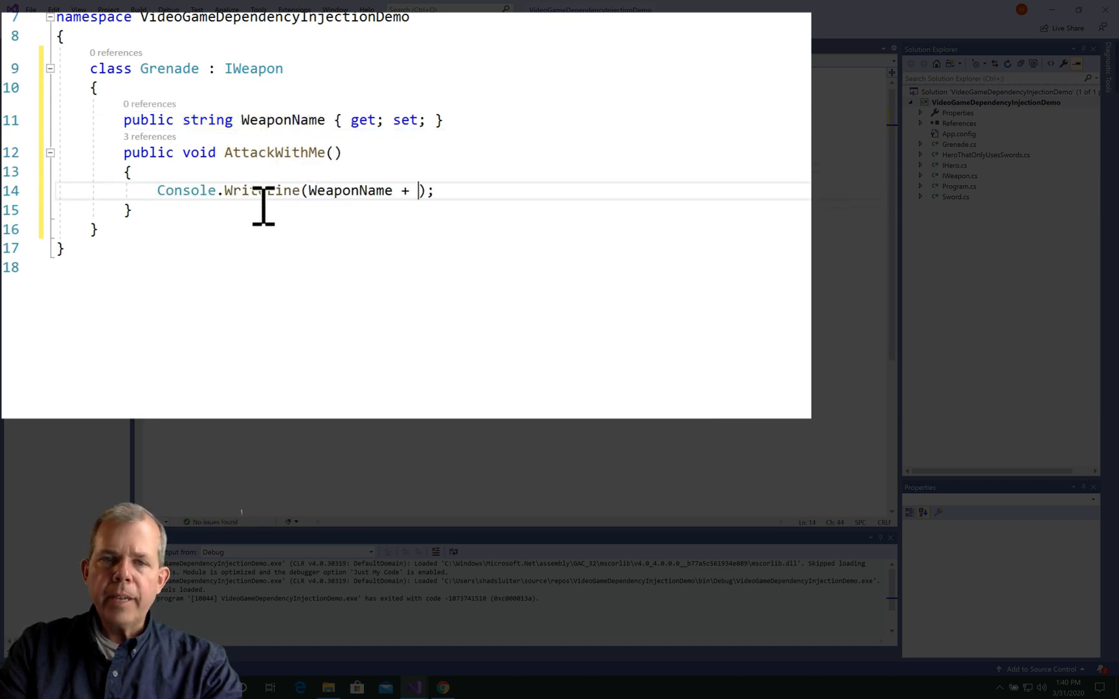
type("HeroThatCanUseAnyWeapon : IHero")
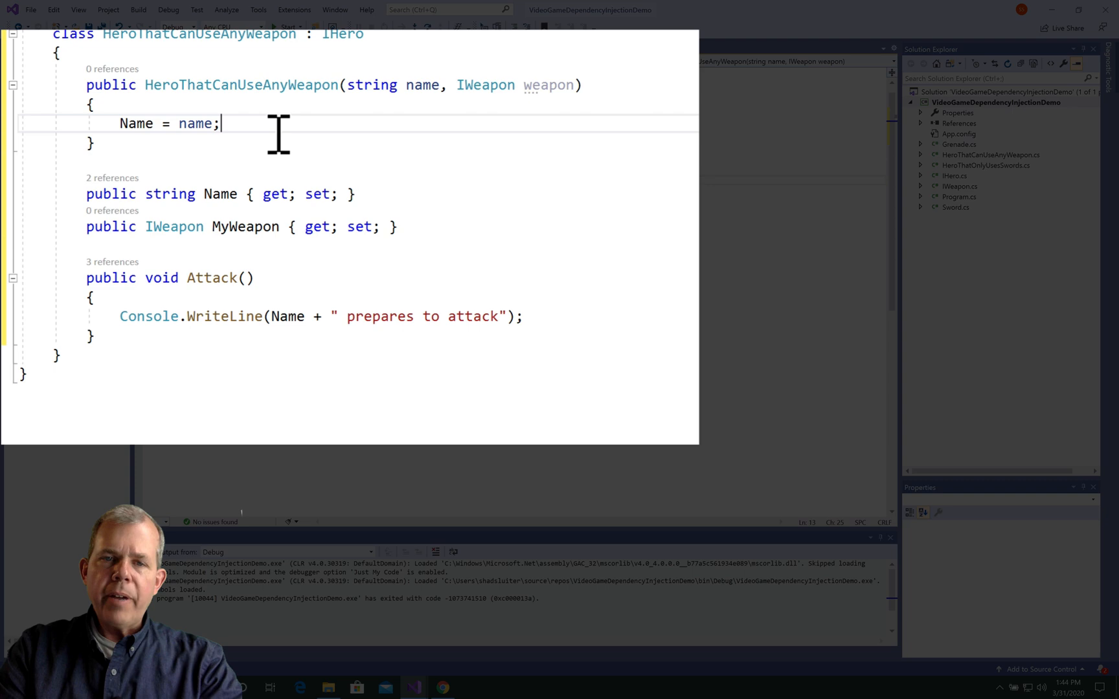
Store the passed weapon in MyWeapon inside the constructor.
type("MyWeapon")
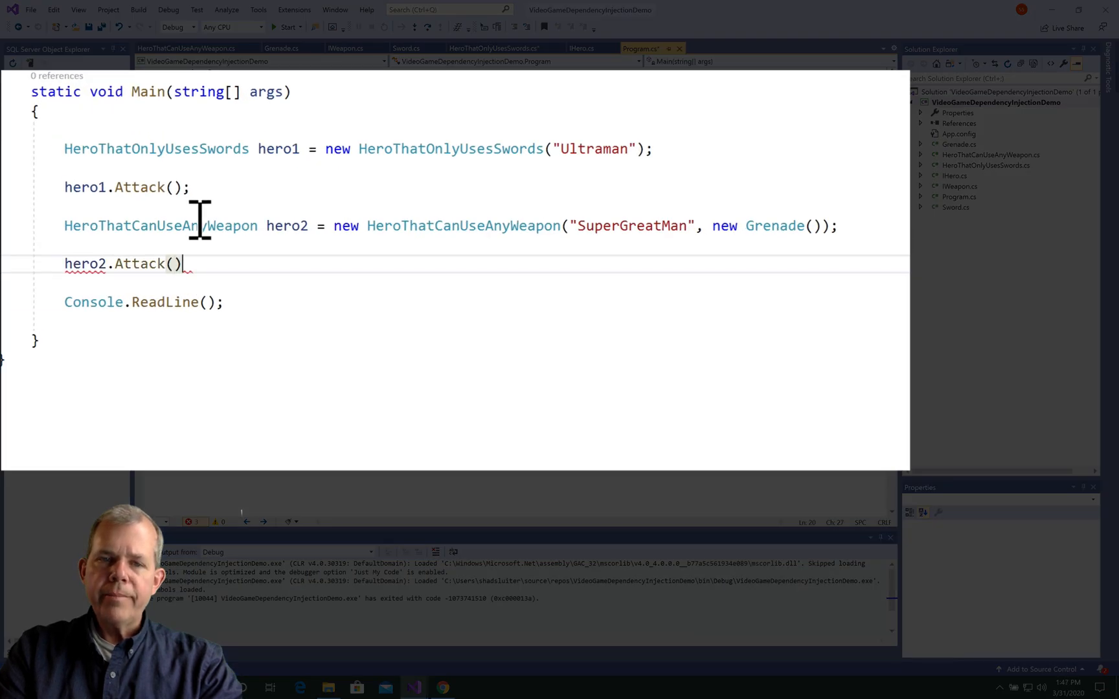
End the hero2 statement in Main with a semicolon.
type(";")
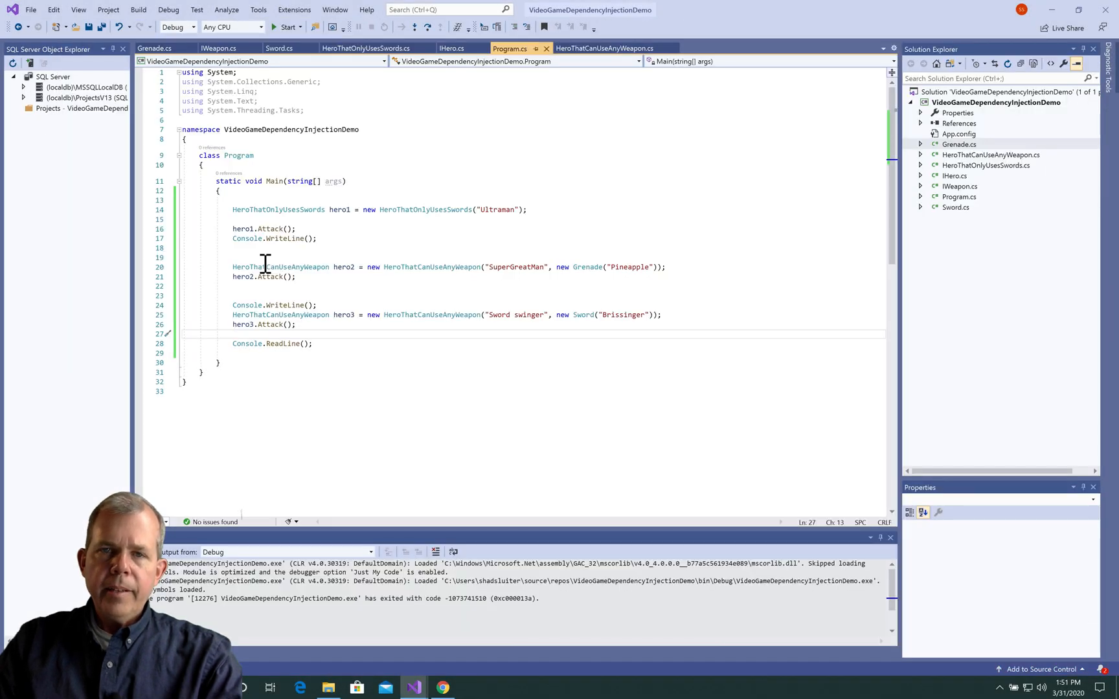
Select a document tab in the editor's tab bar.
left_click(604, 48)
type("System.Console.WriteLine(Name + \" fires a round. The victom now );")
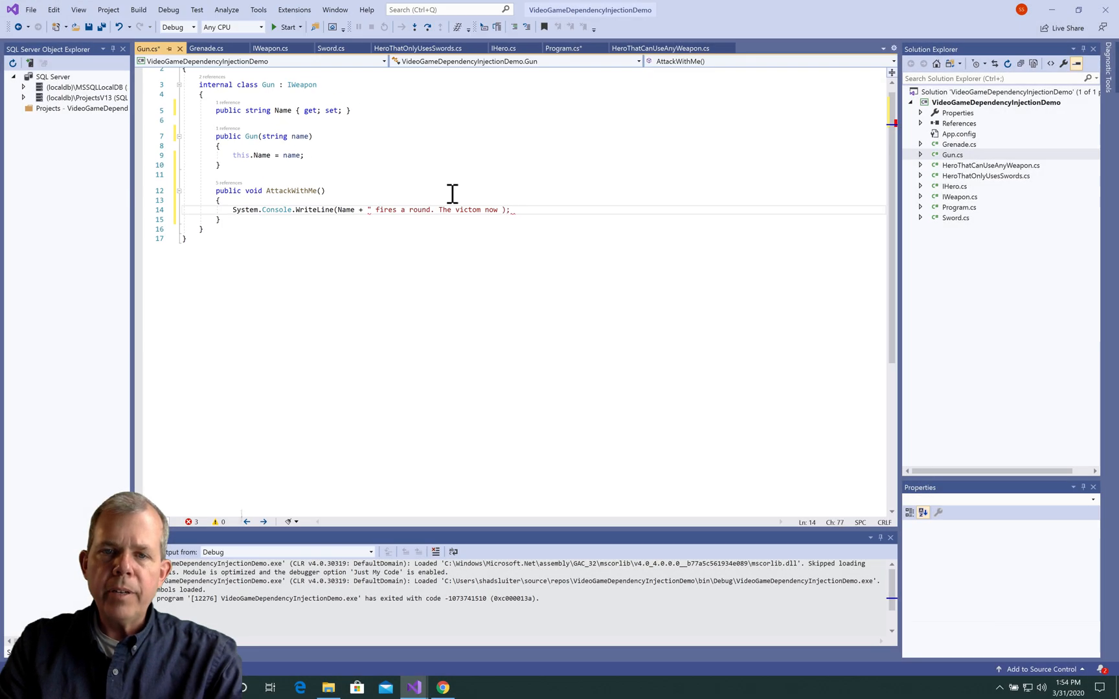
Begin an if statement checking the bullets in Gun's attack method.
type("if (Bu")
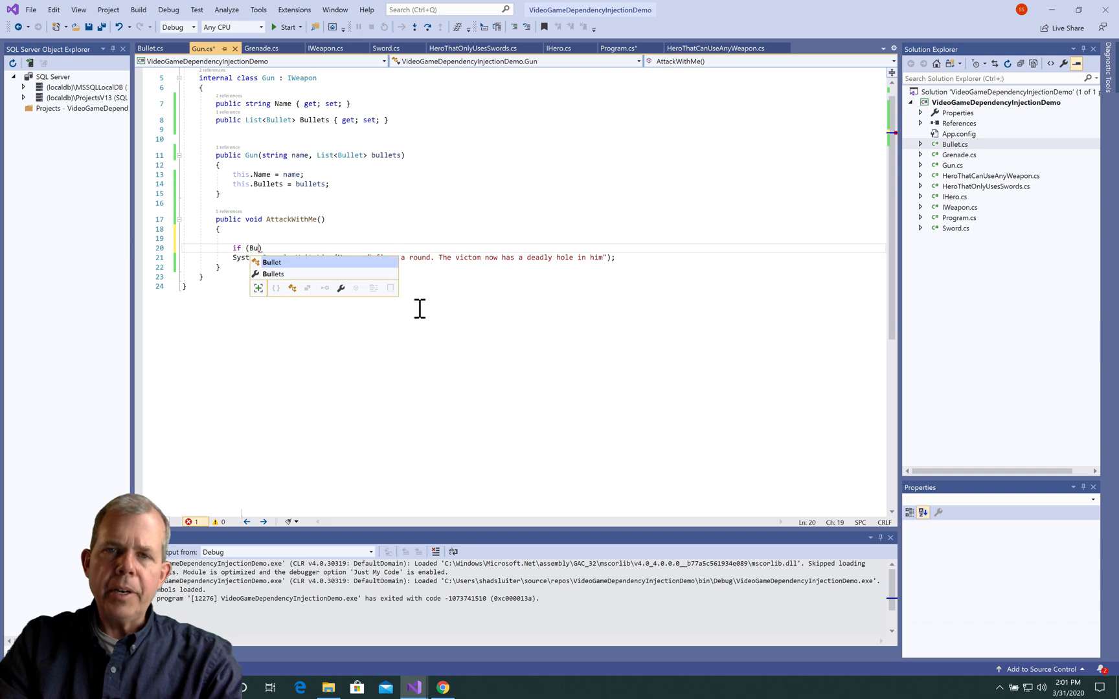